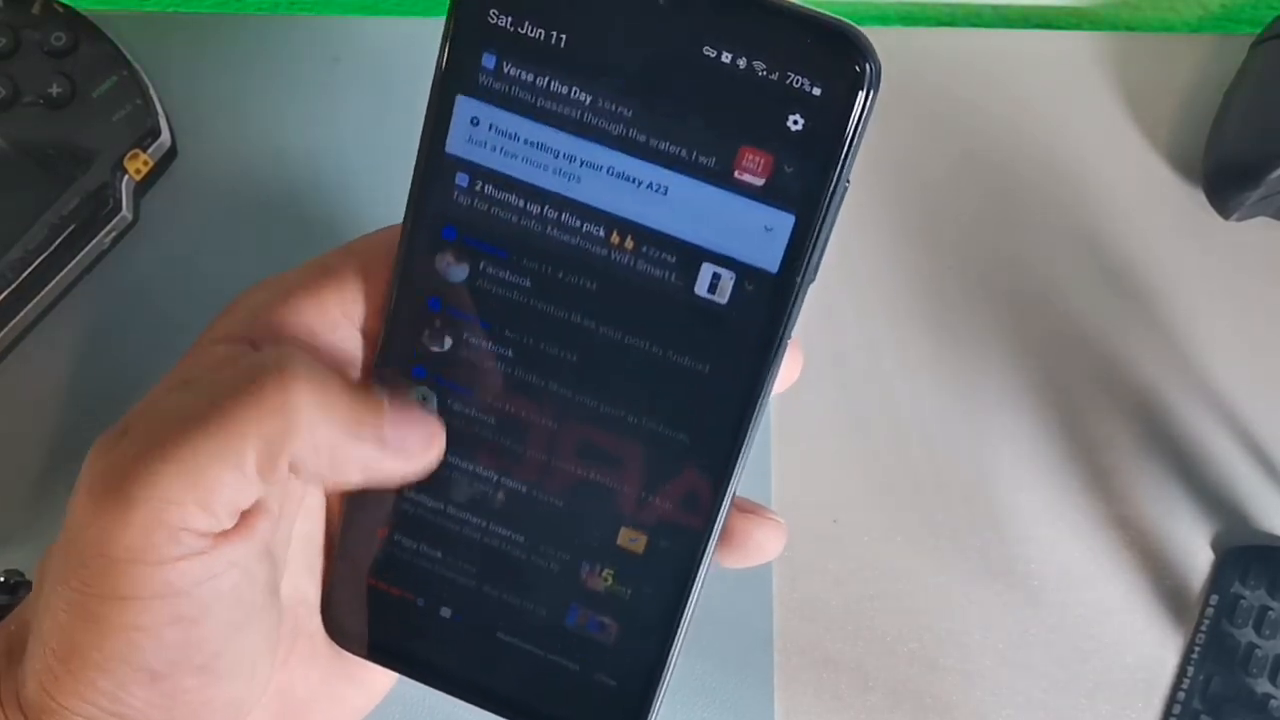
scroll(down, 3)
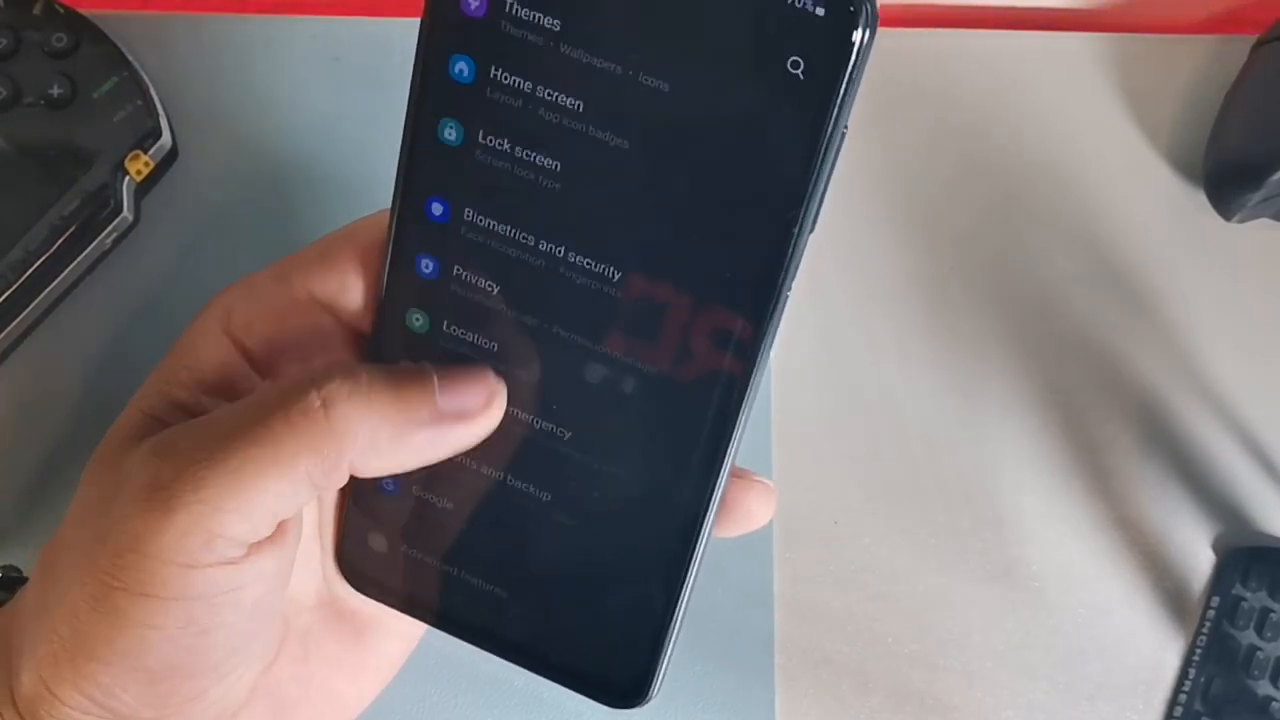
scroll(up, 3)
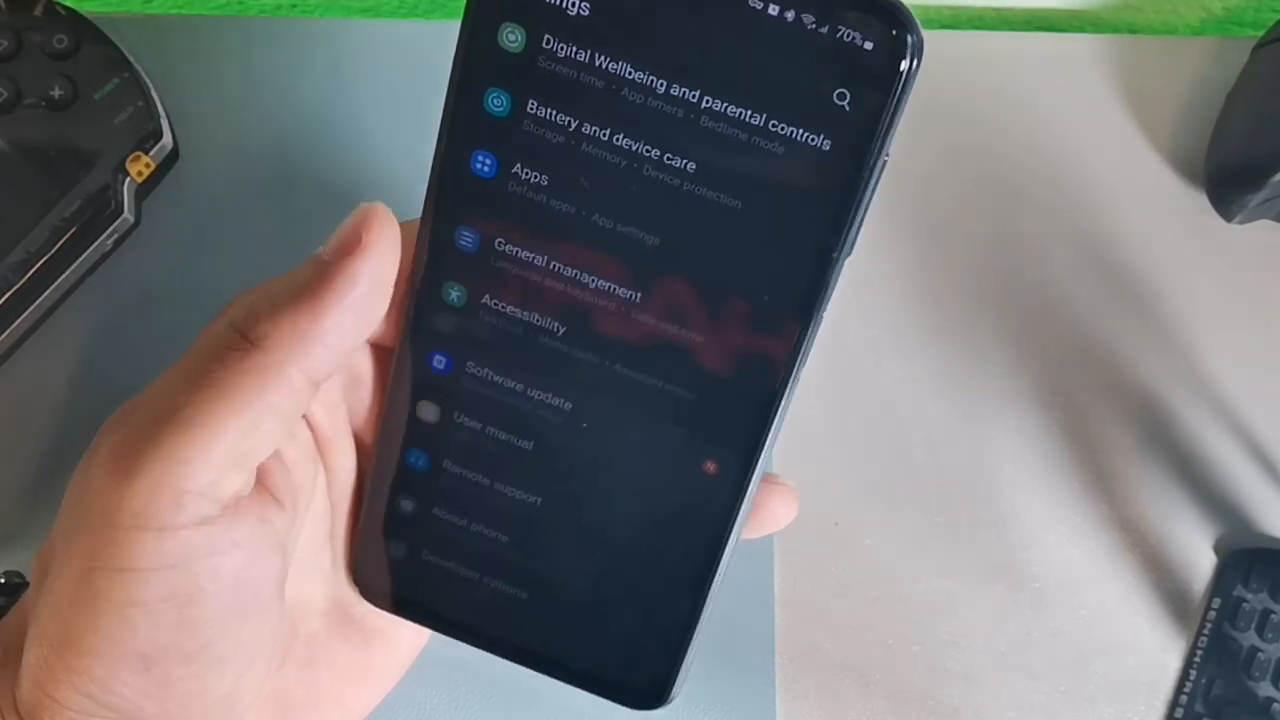